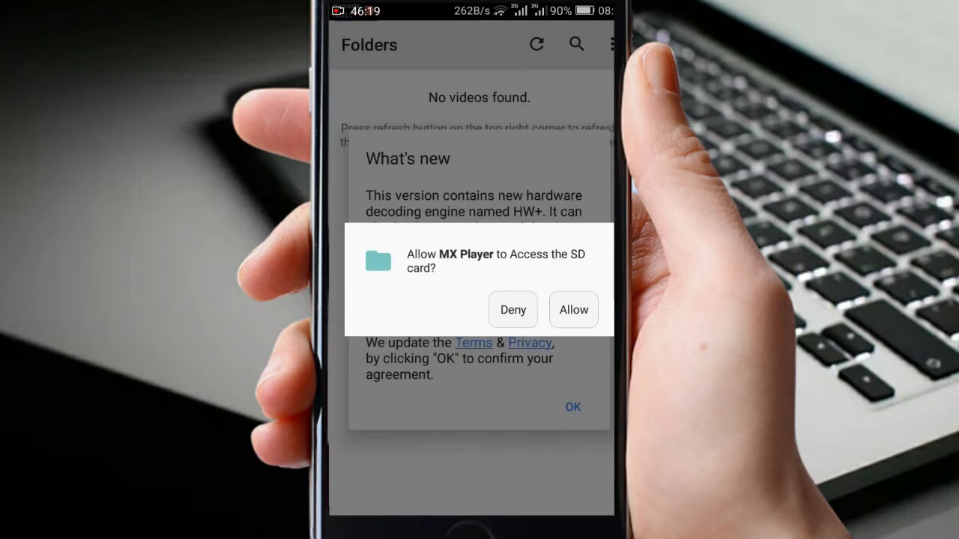
Allow MX Player to access the SD card.
left_click(574, 310)
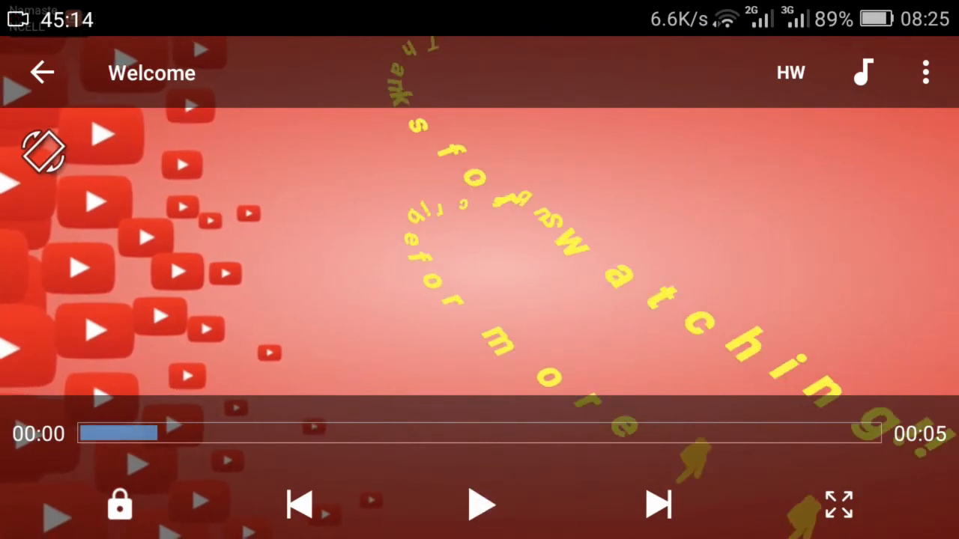
Switch the Welcome video's decoder from HW to HW+.
left_click(791, 72)
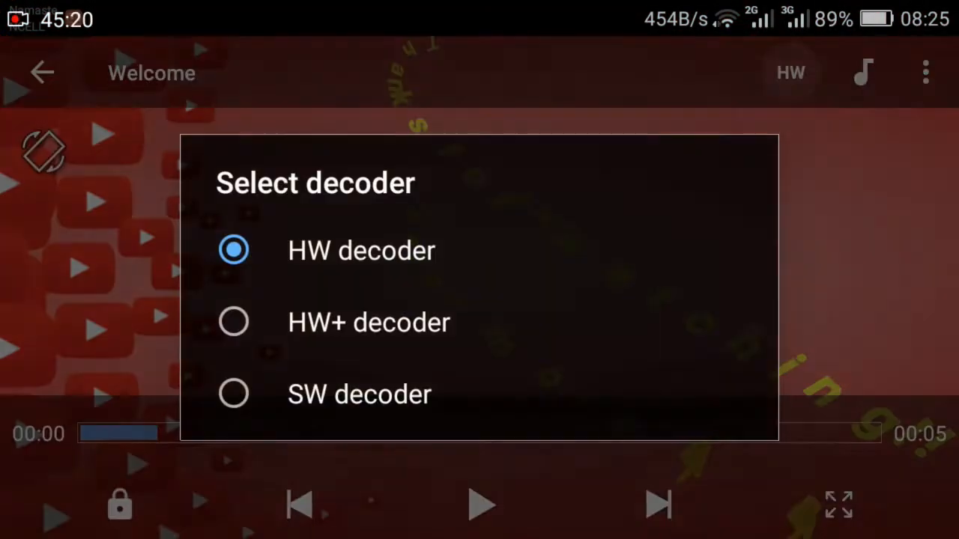
left_click(234, 321)
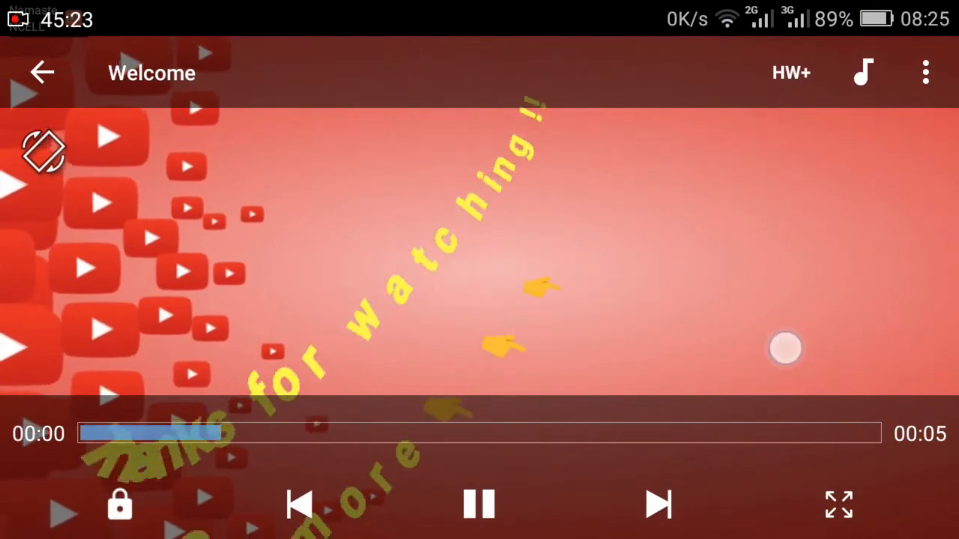